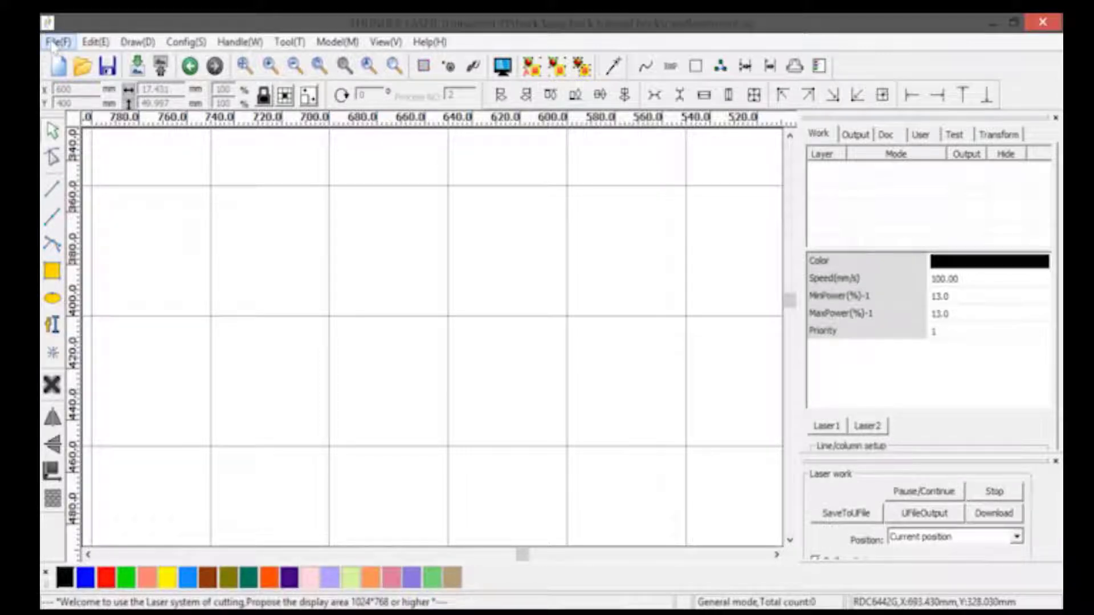
# - Import the candleattempt.ai candle-drip drawing into the work area via File > Import
pyautogui.click(57, 43)
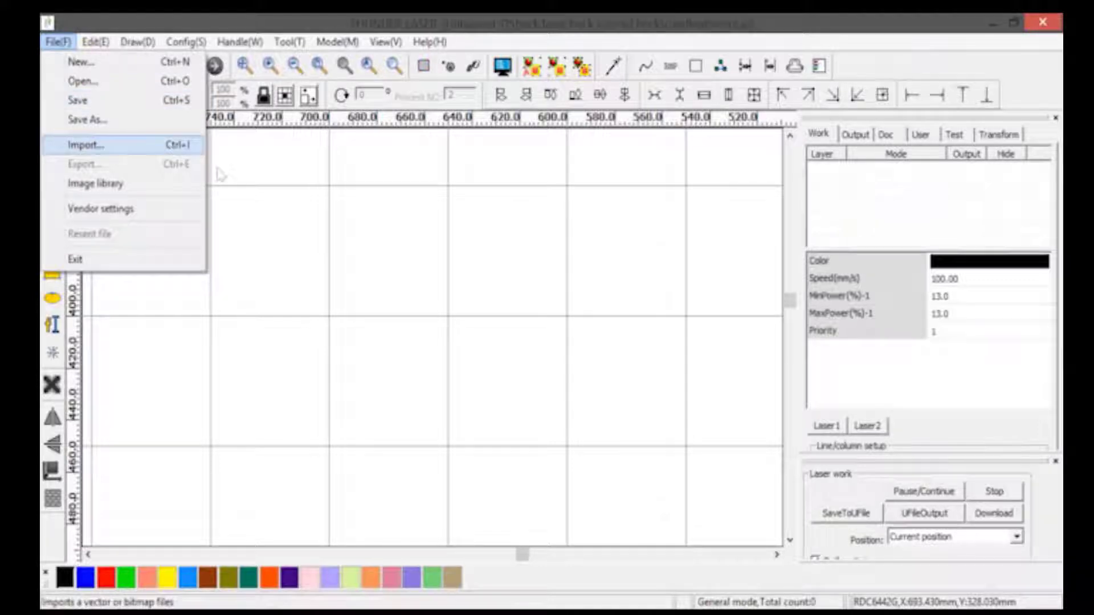
pyautogui.click(90, 146)
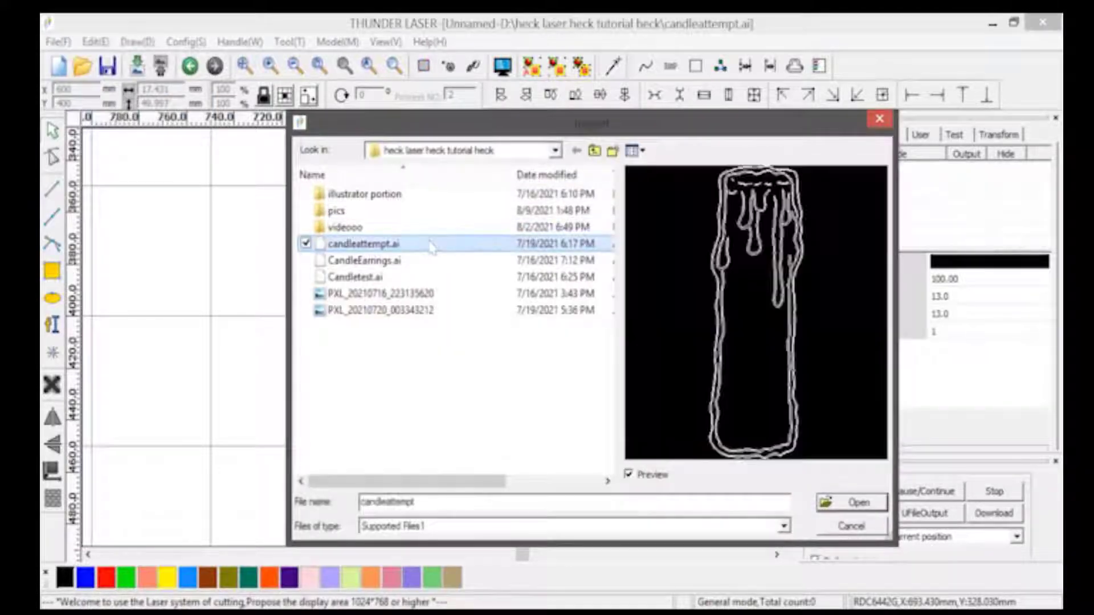
pyautogui.moveTo(769, 423)
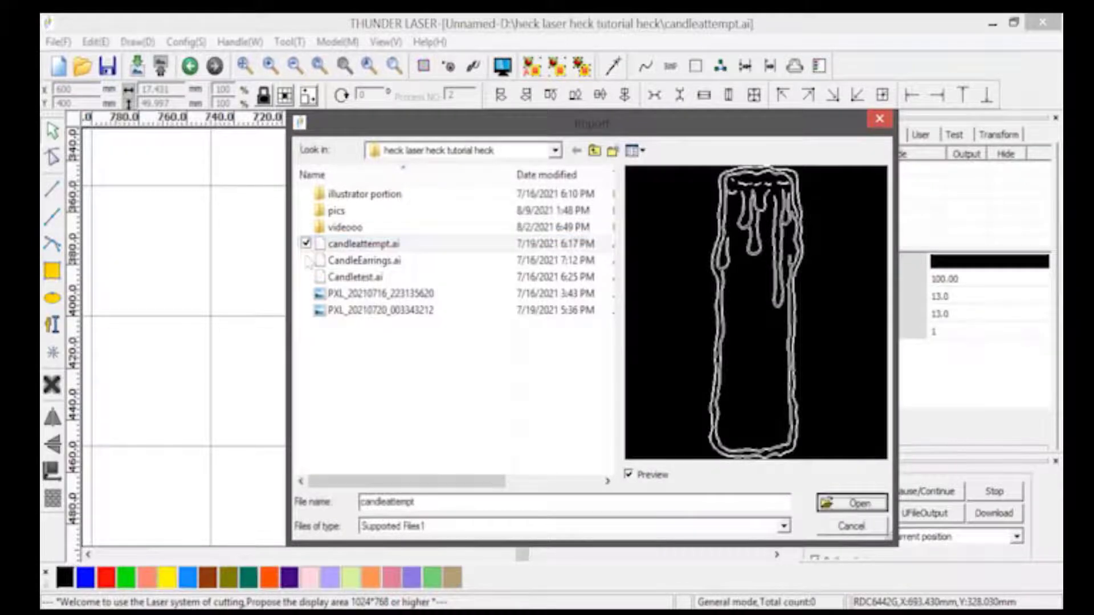
pyautogui.click(853, 504)
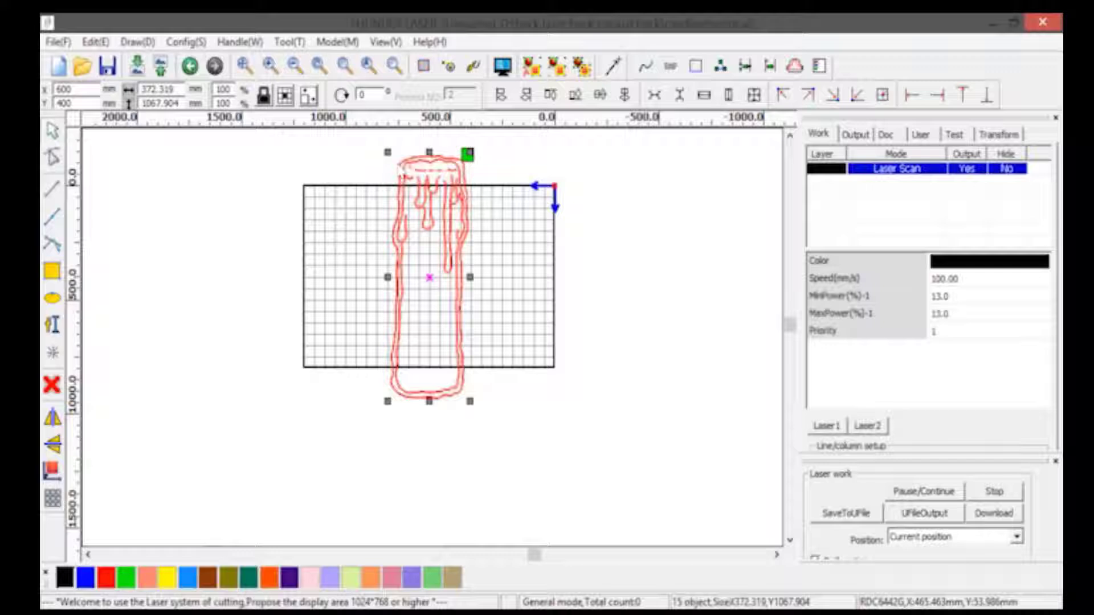
pyautogui.moveTo(487, 271)
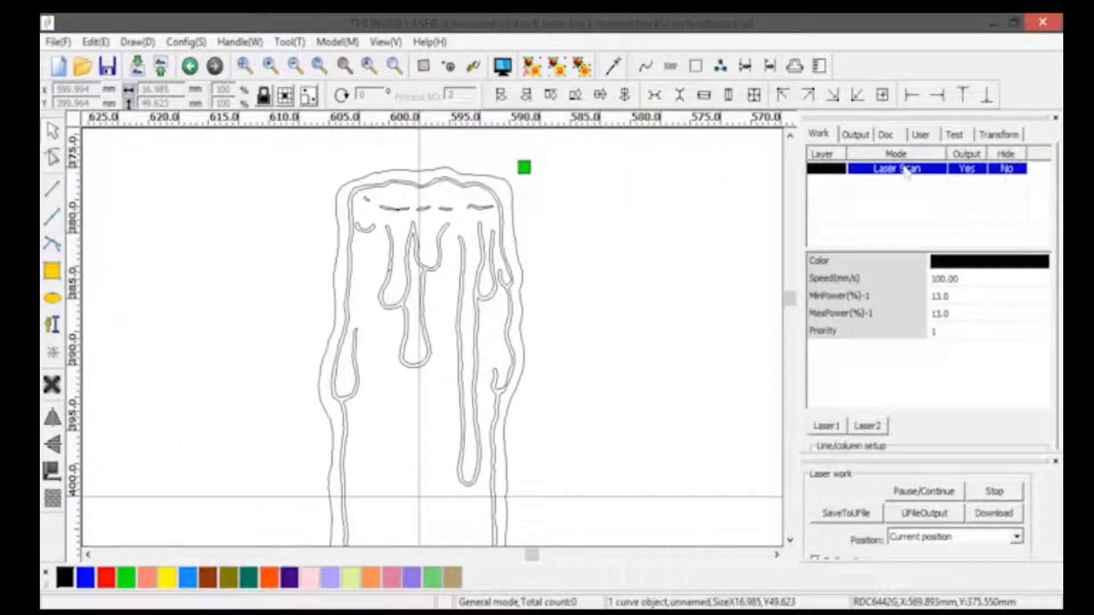
pyautogui.moveTo(934, 171)
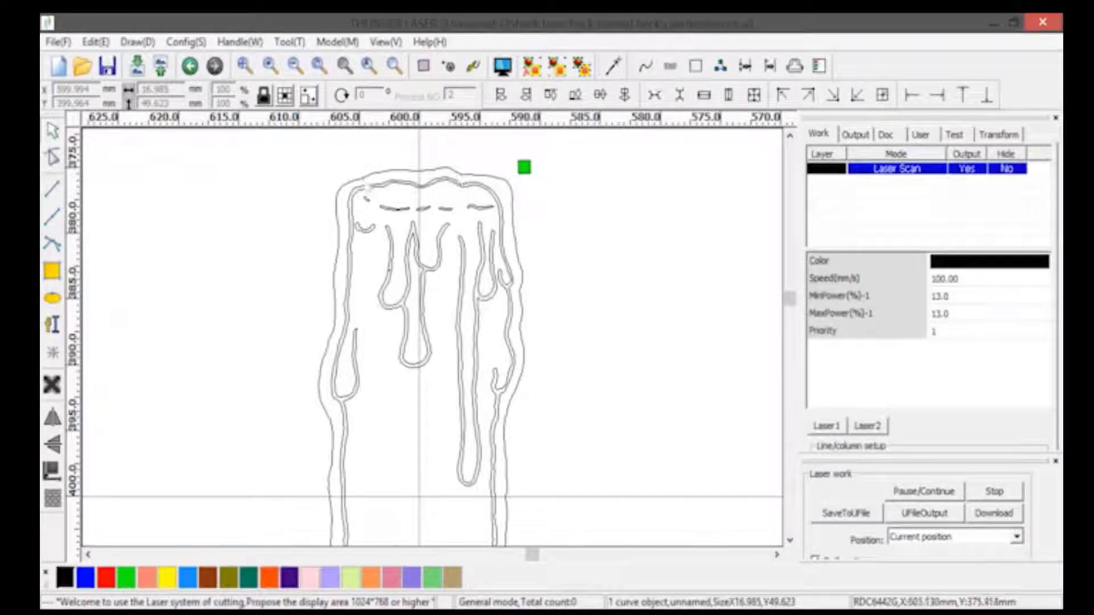
pyautogui.moveTo(496, 346)
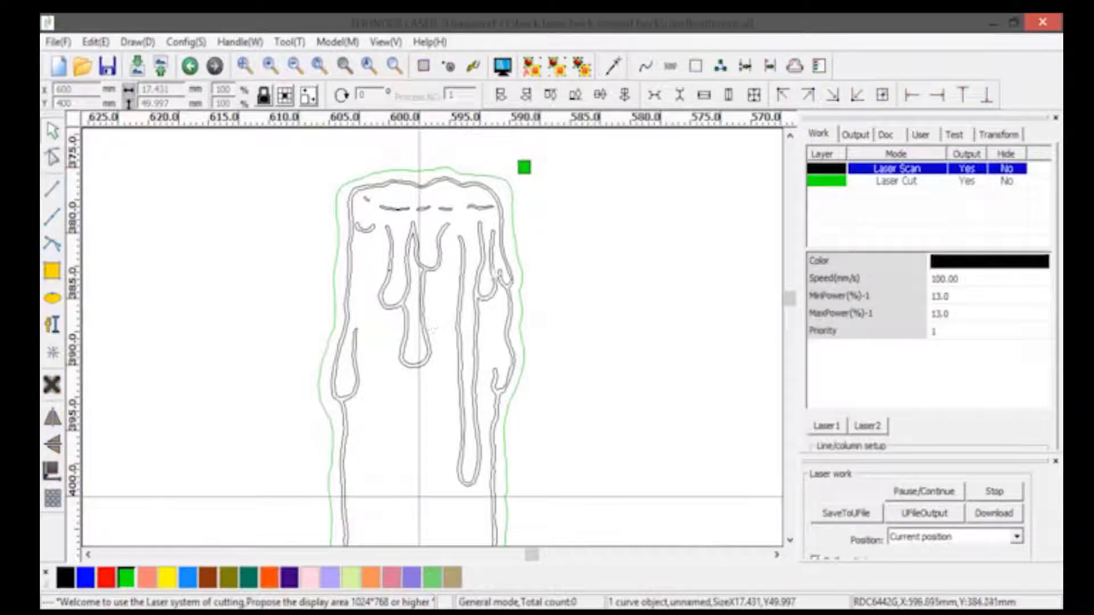
pyautogui.moveTo(741, 195)
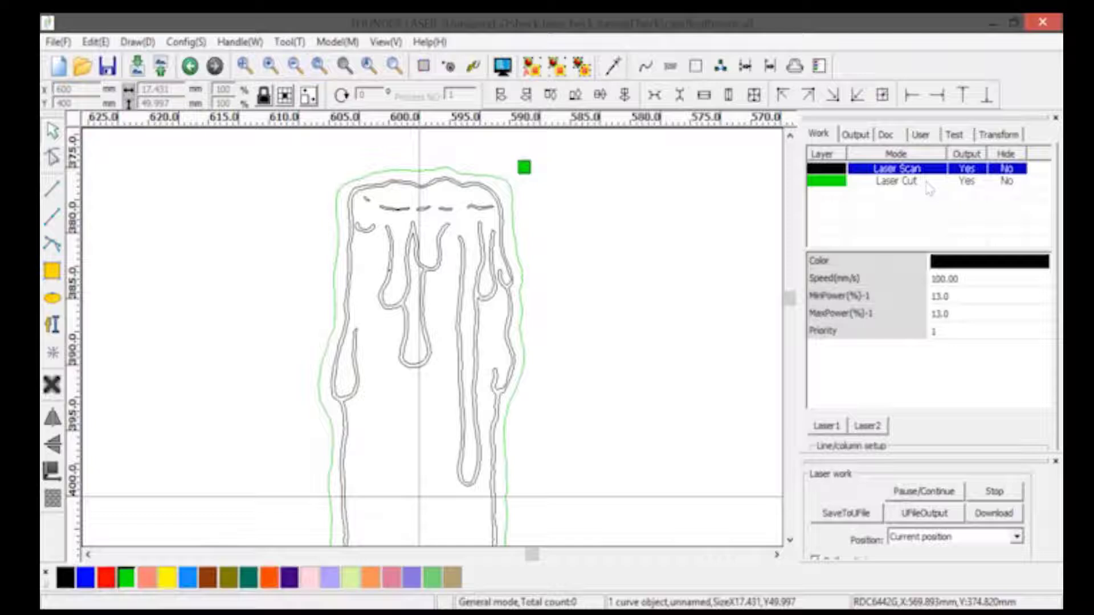
# - Show the Layer Parameter dialog for the green Laser Cut layer
pyautogui.click(895, 185)
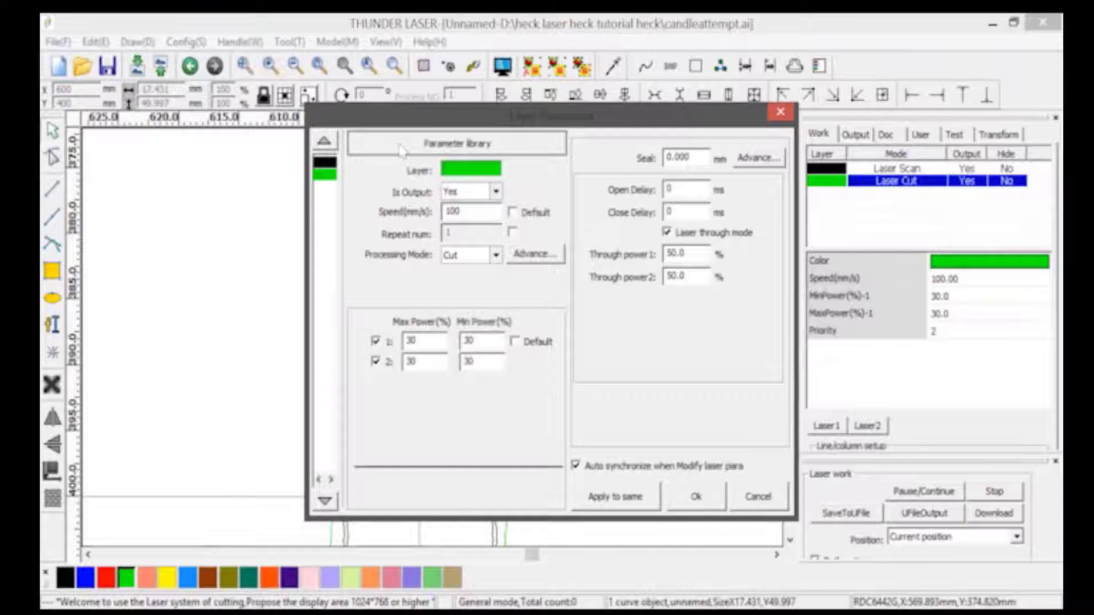
# - View the parameter library for the cut layer, which has no saved presets
pyautogui.click(457, 142)
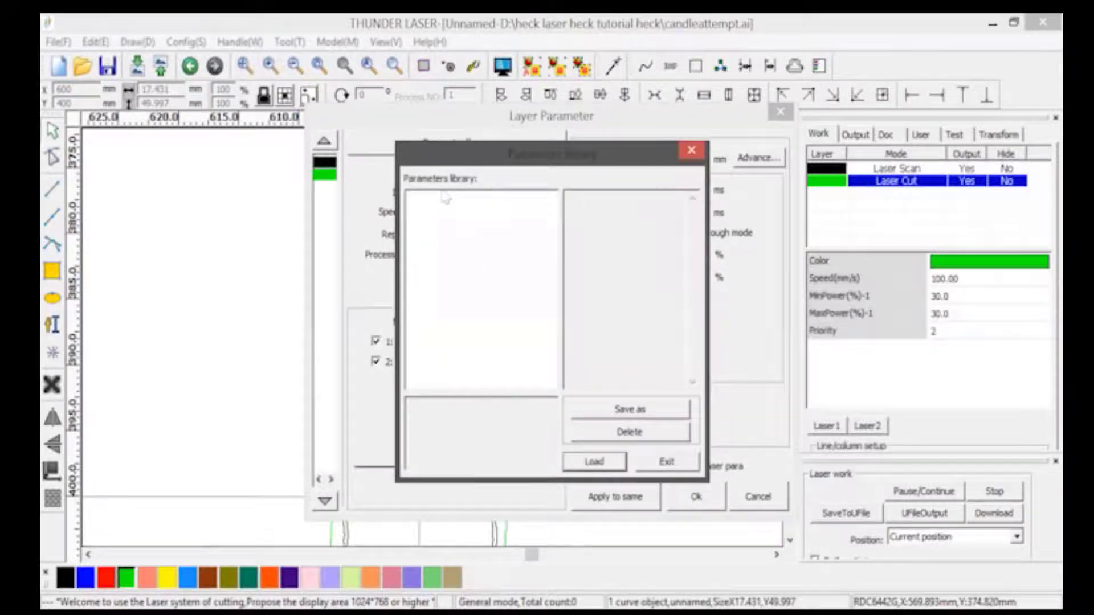
pyautogui.moveTo(454, 360)
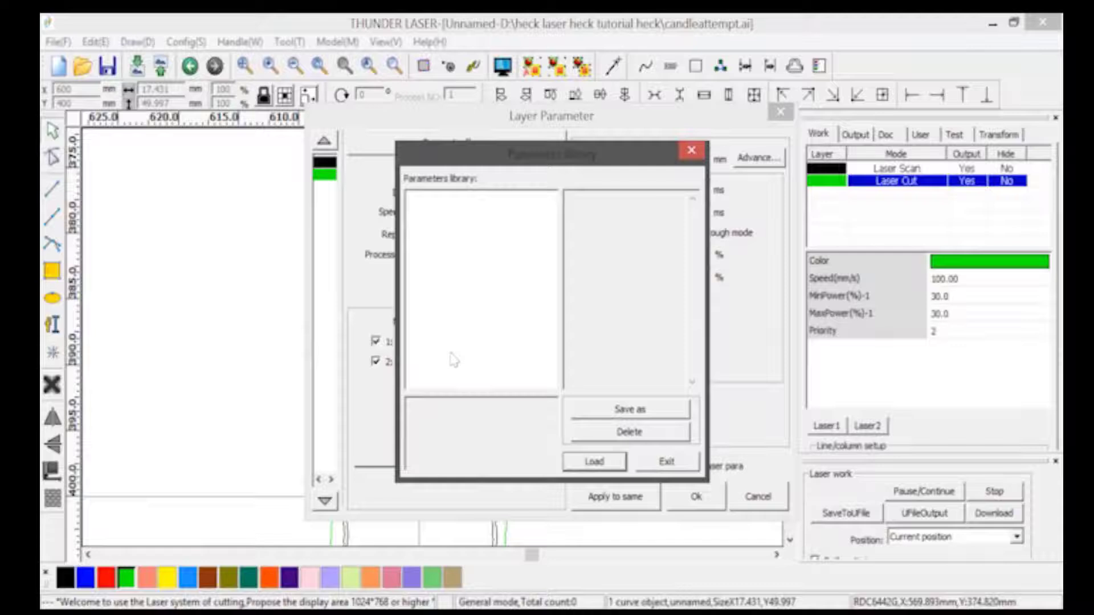
pyautogui.moveTo(449, 294)
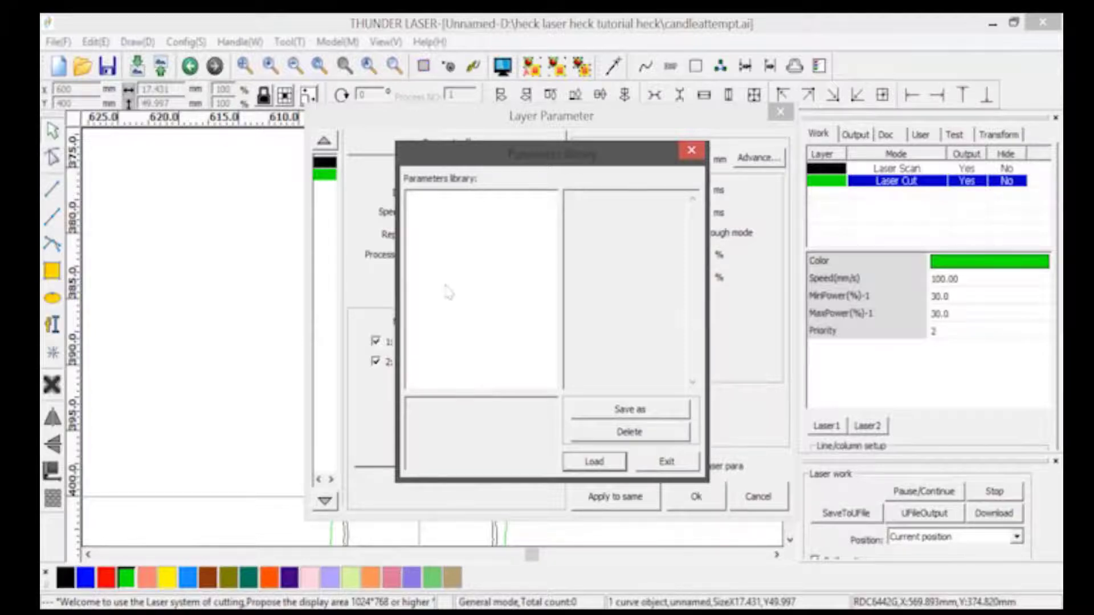
pyautogui.moveTo(440, 195)
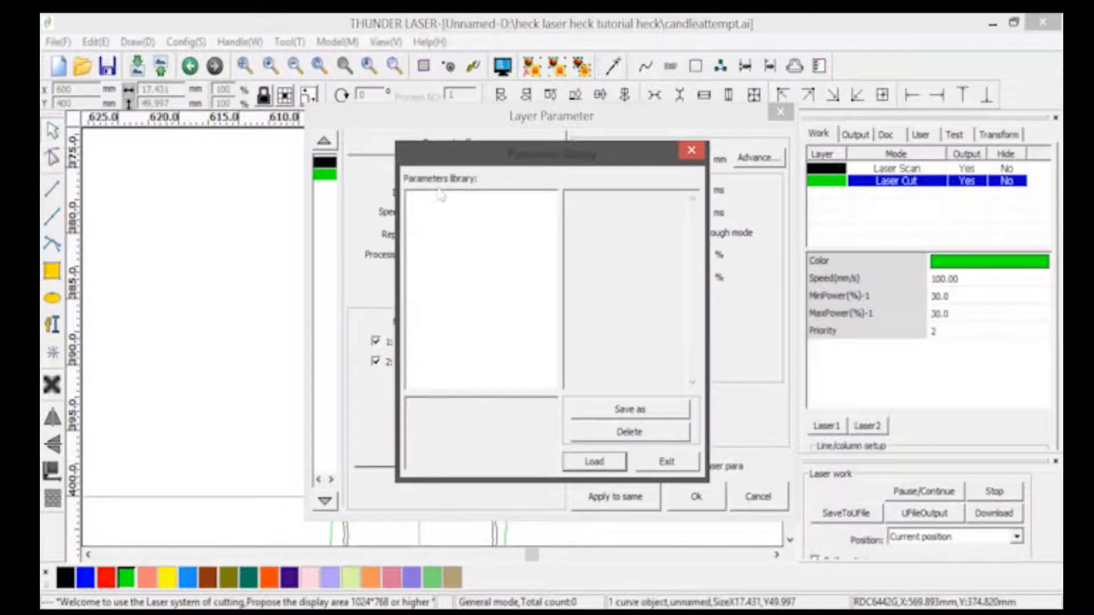
pyautogui.moveTo(463, 264)
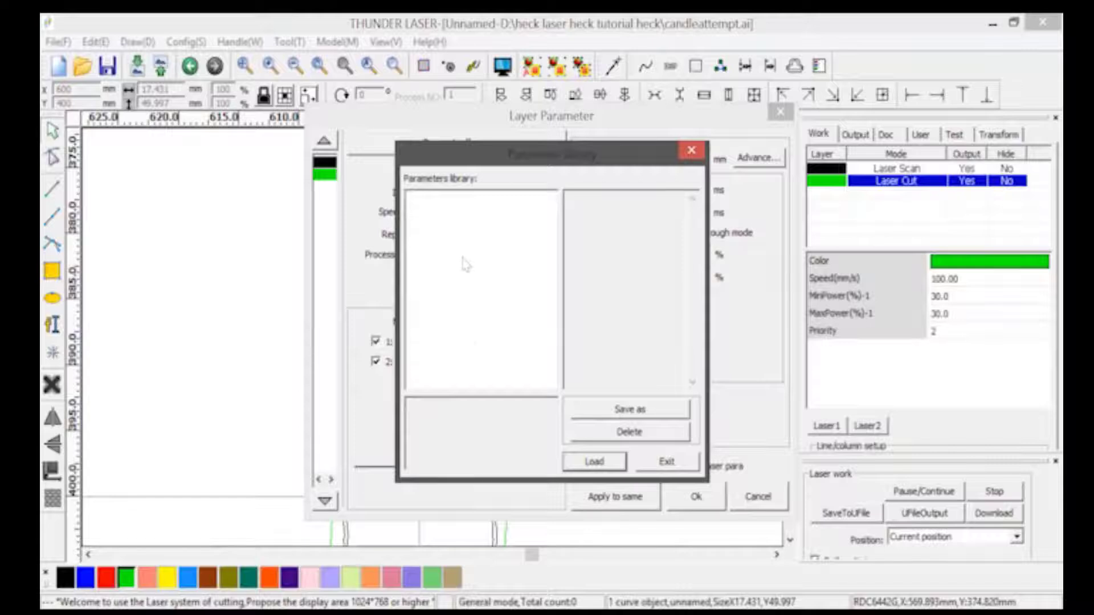
pyautogui.moveTo(476, 260)
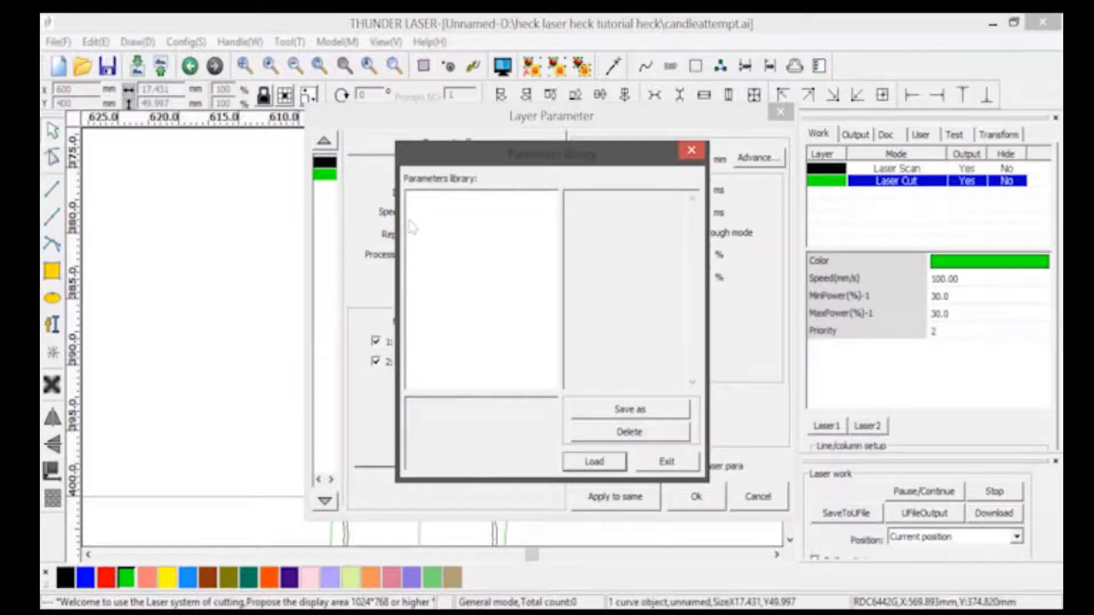
pyautogui.moveTo(430, 224)
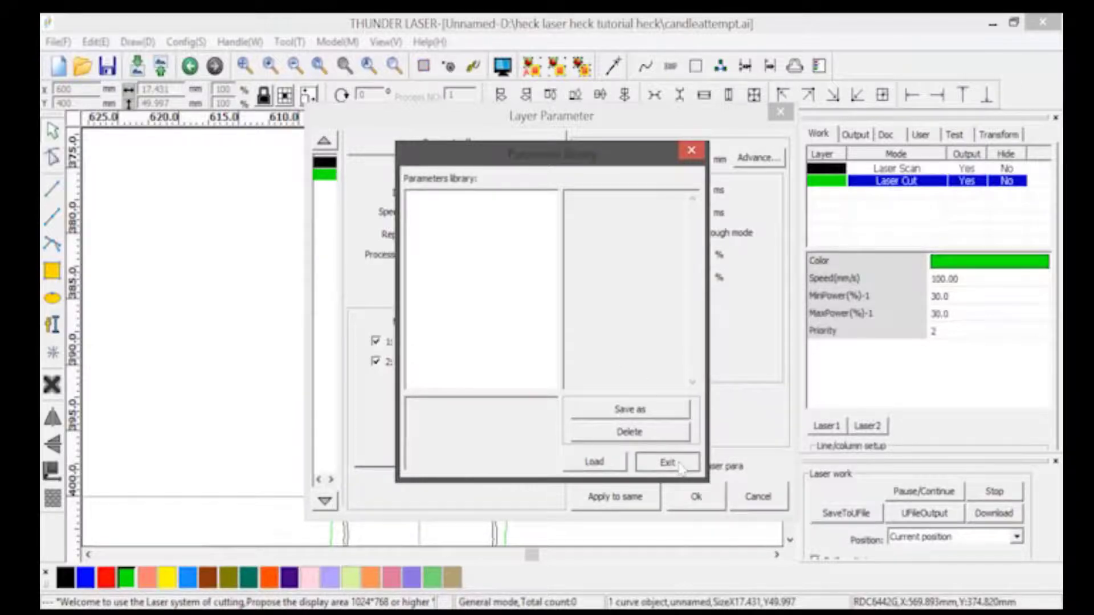
# - Leave the empty library and set the Laser Cut layer to 40% max power and 90 mm/s speed
pyautogui.click(665, 461)
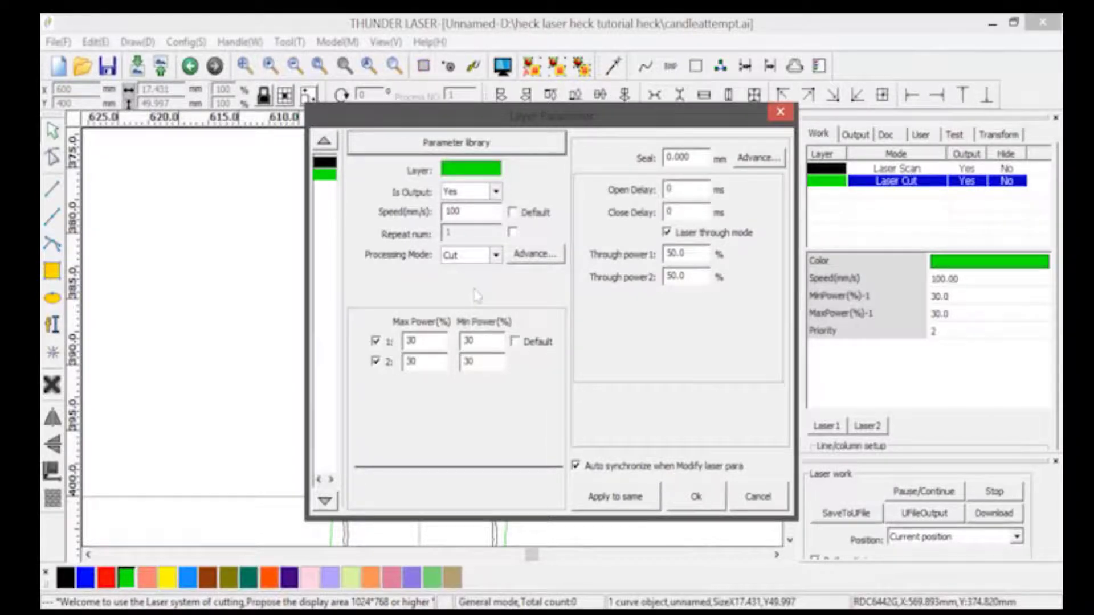
pyautogui.moveTo(449, 292)
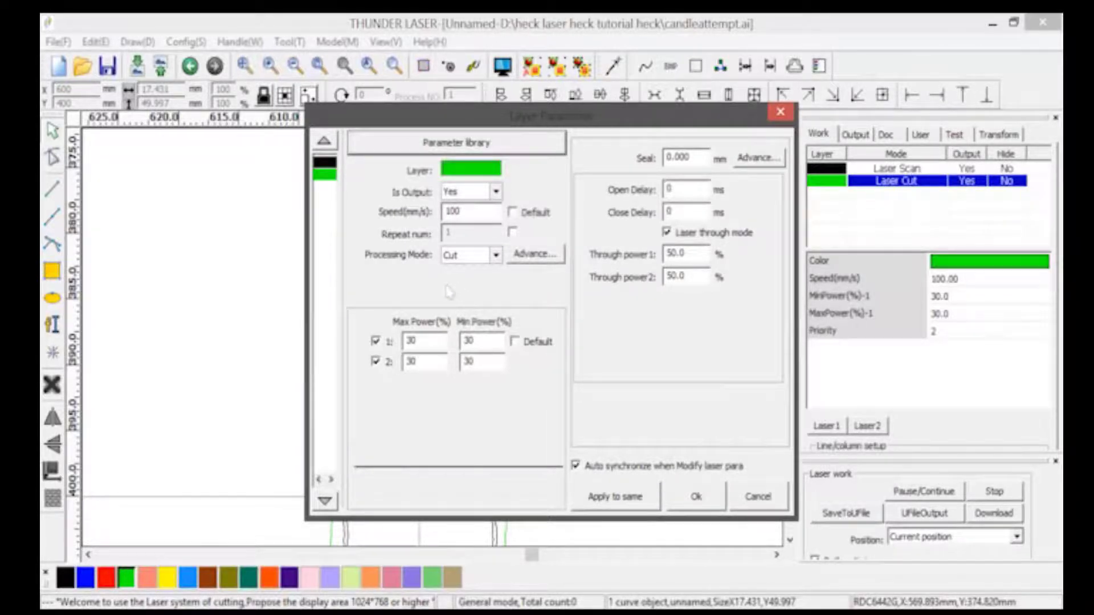
pyautogui.click(423, 341)
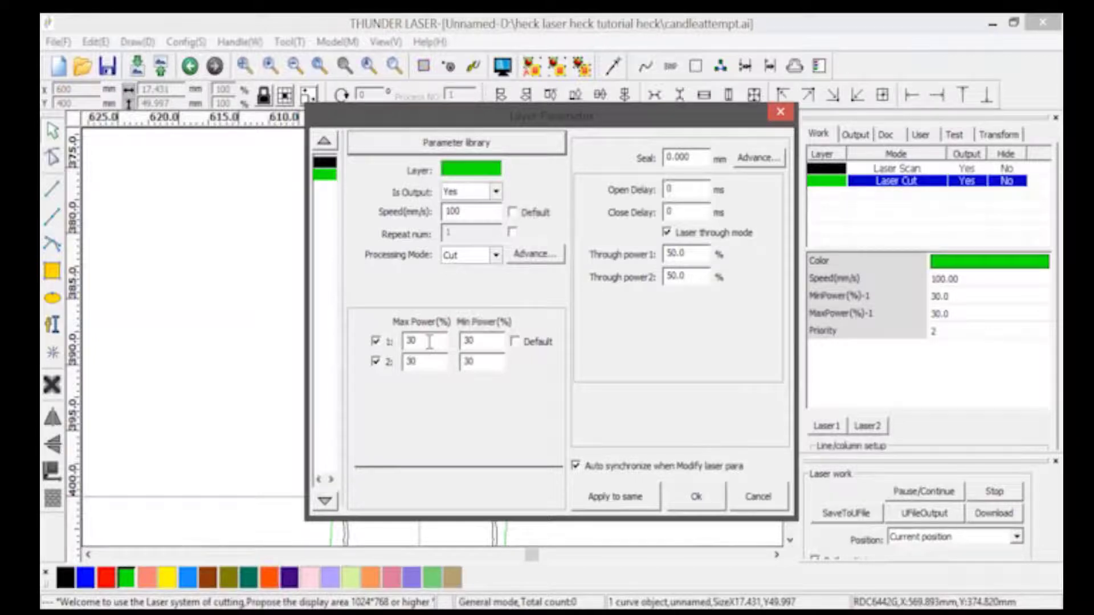
pyautogui.click(424, 342)
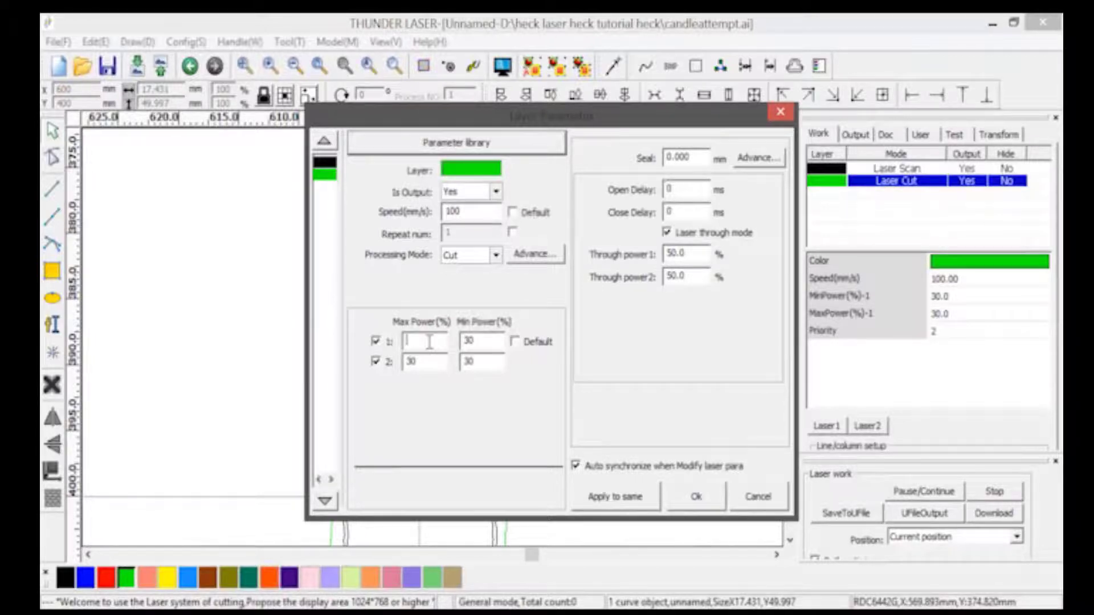
pyautogui.write('40.0')
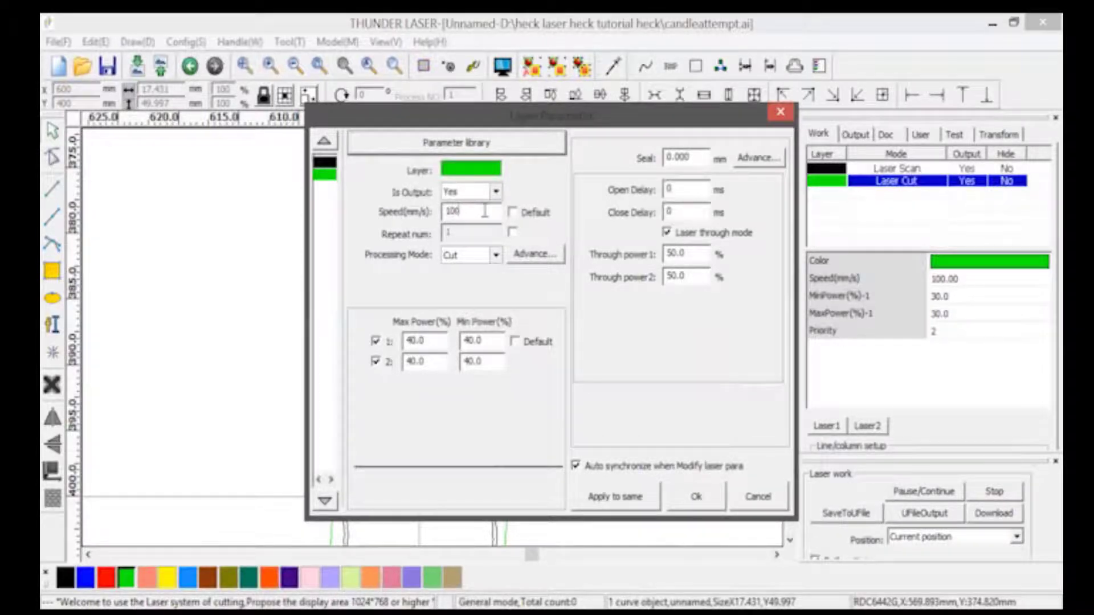
pyautogui.click(470, 212)
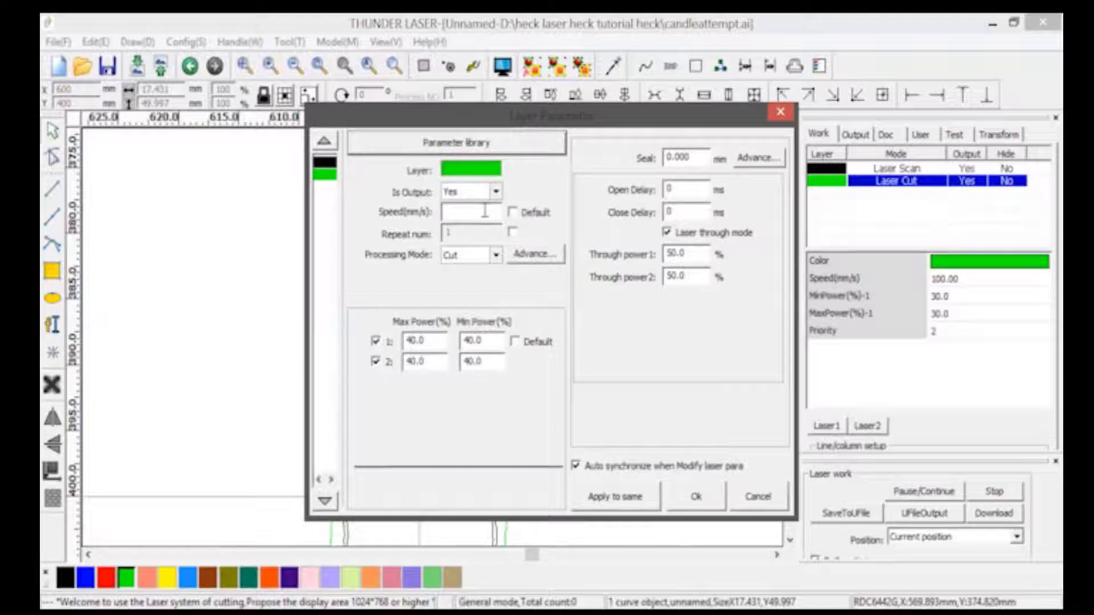
pyautogui.write('90')
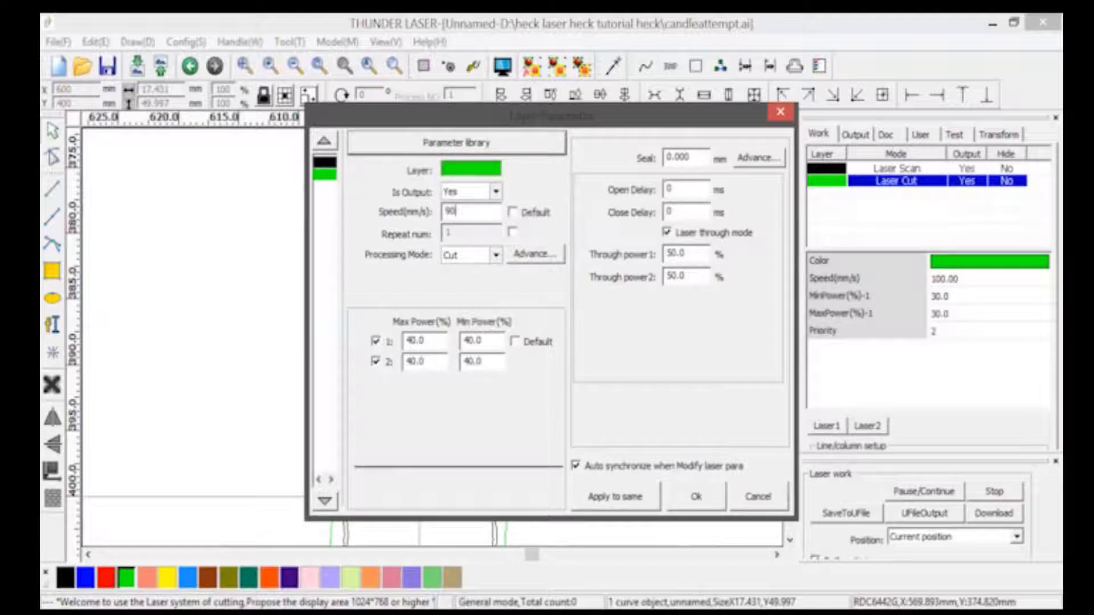
pyautogui.click(695, 497)
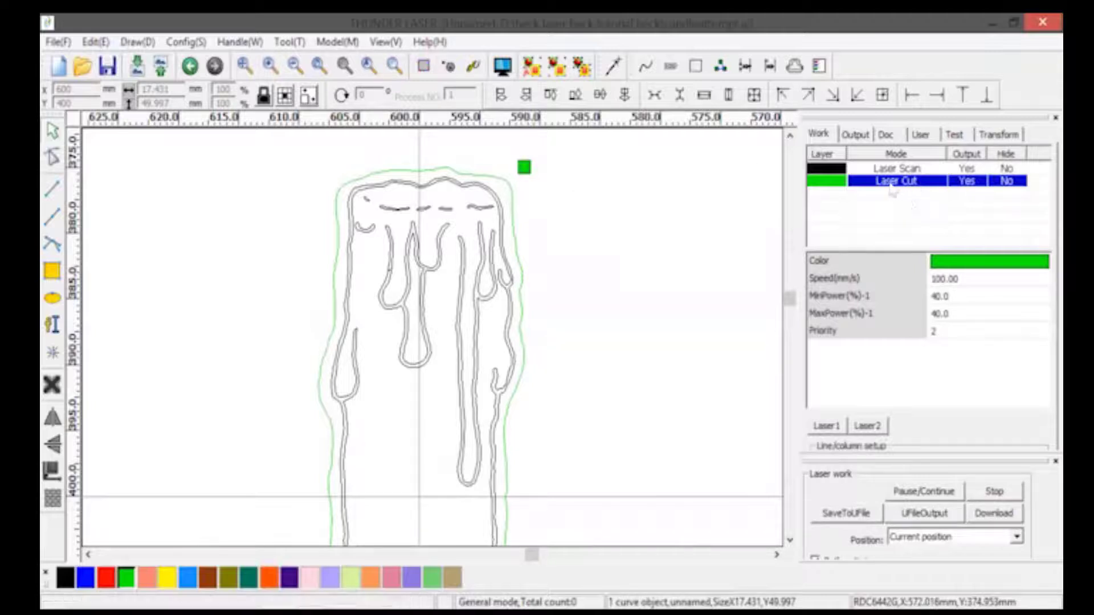
pyautogui.moveTo(926, 177)
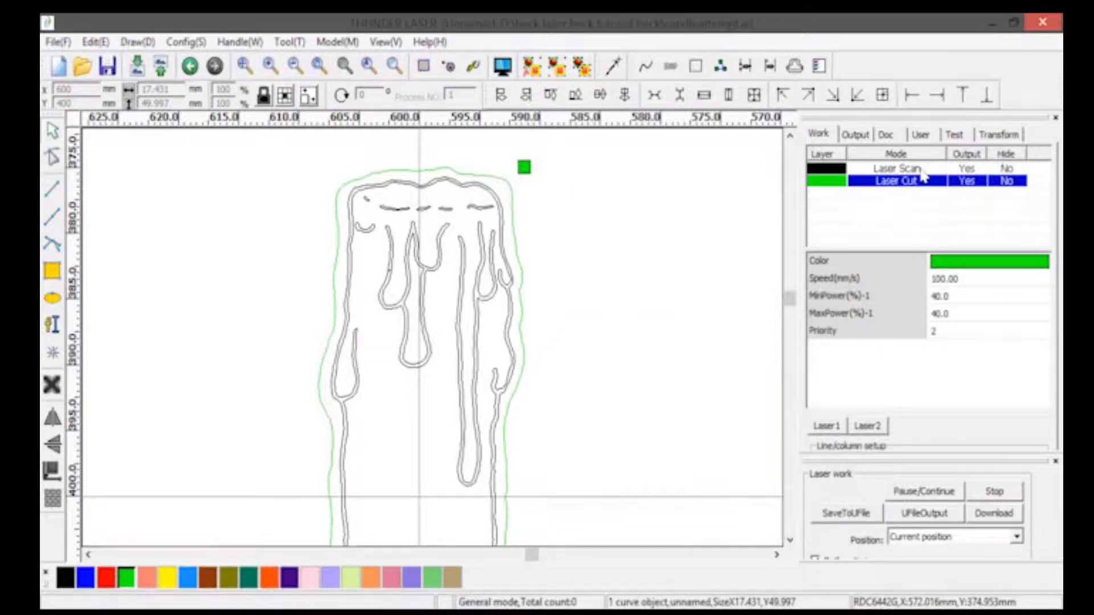
# - Show the Laser Scan layer's settings and check its empty parameter library
pyautogui.click(900, 166)
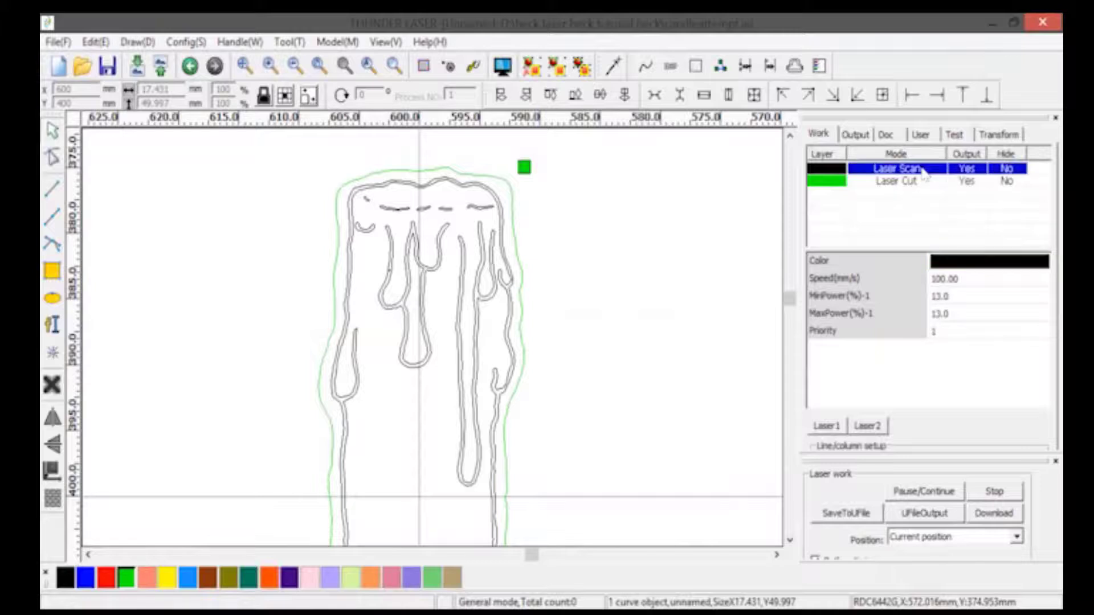
pyautogui.doubleClick(896, 168)
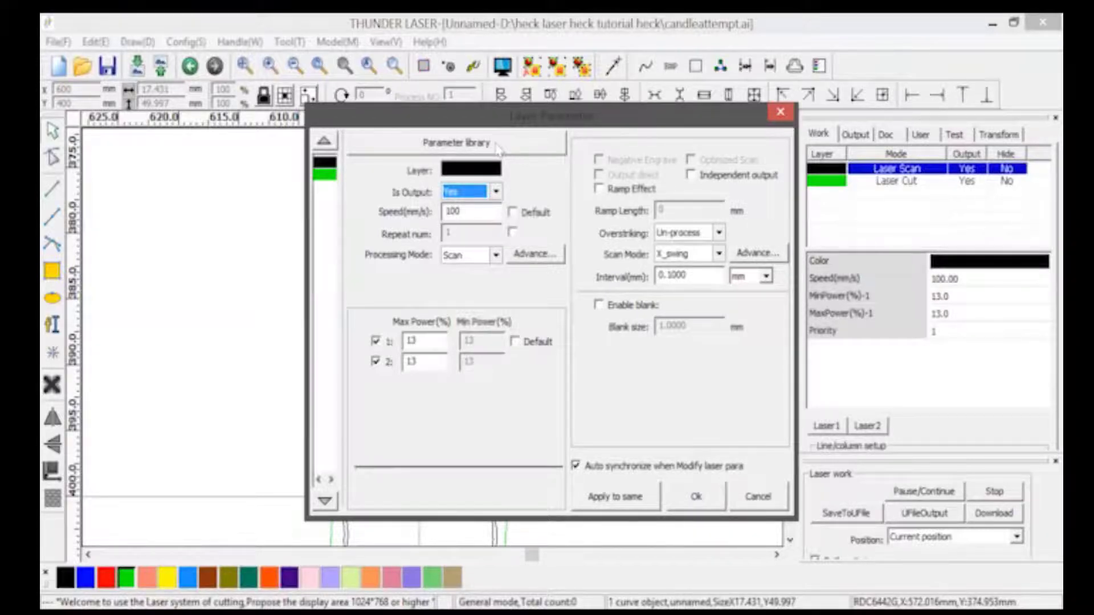
pyautogui.click(456, 142)
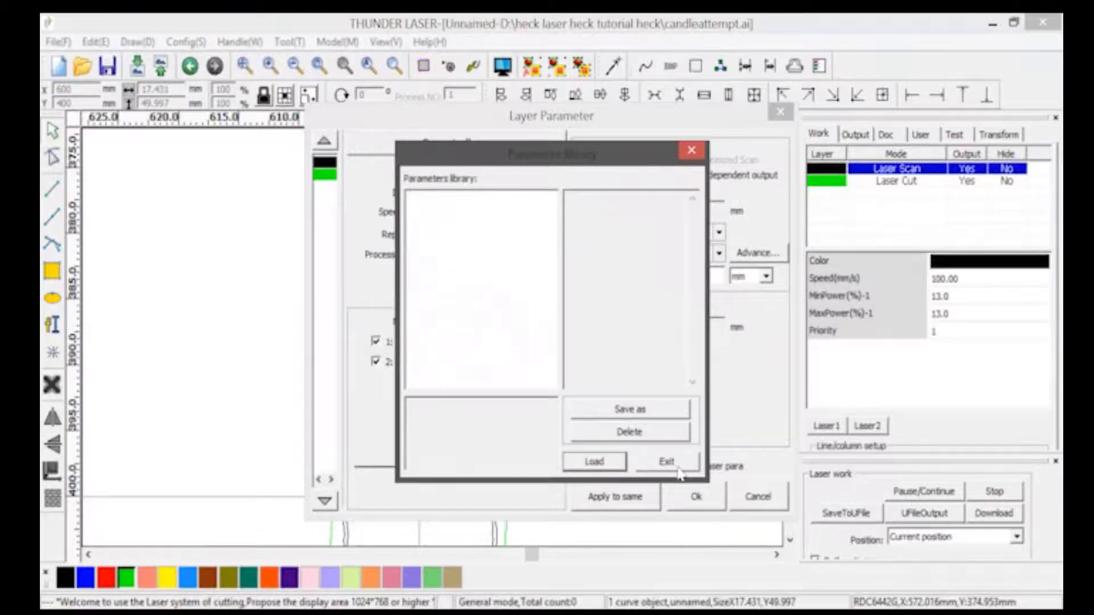
pyautogui.click(665, 461)
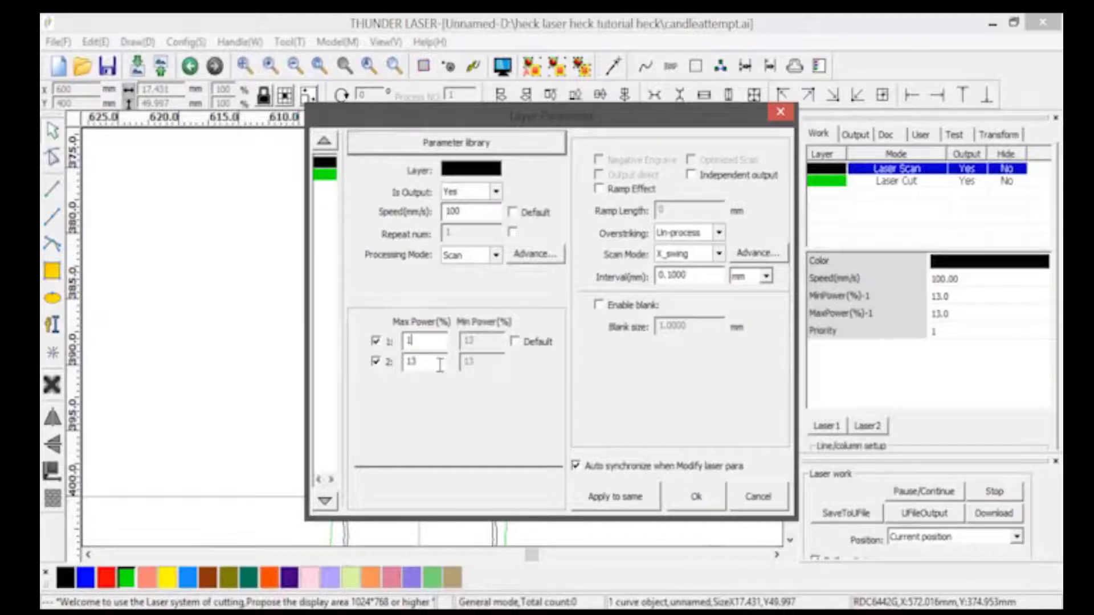
# - Set the Laser Scan layer's max power to 20% and confirm
pyautogui.click(423, 342)
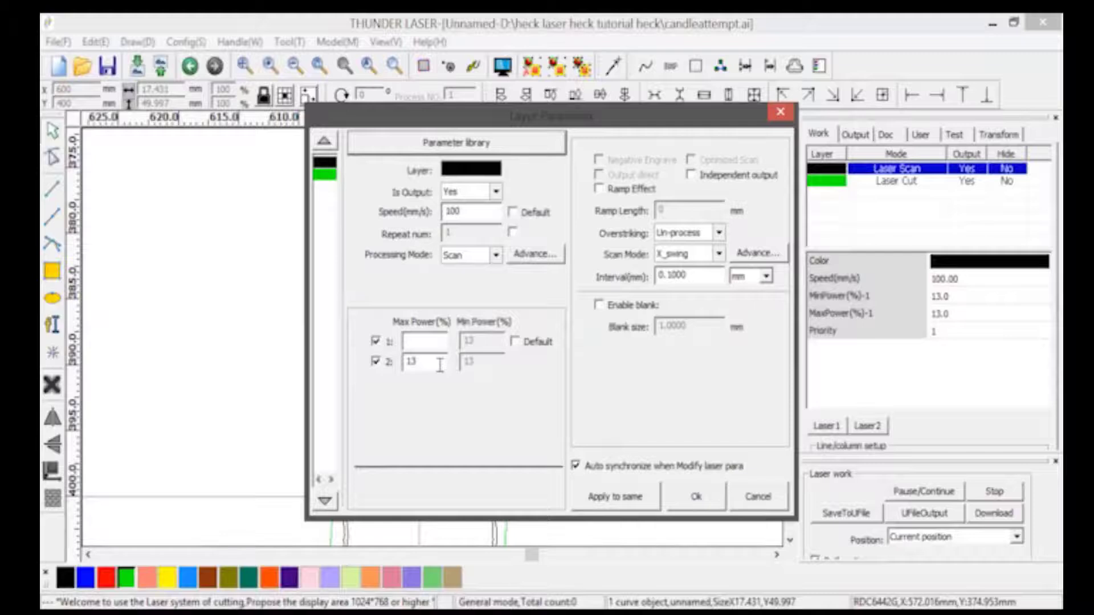
pyautogui.write('20.0')
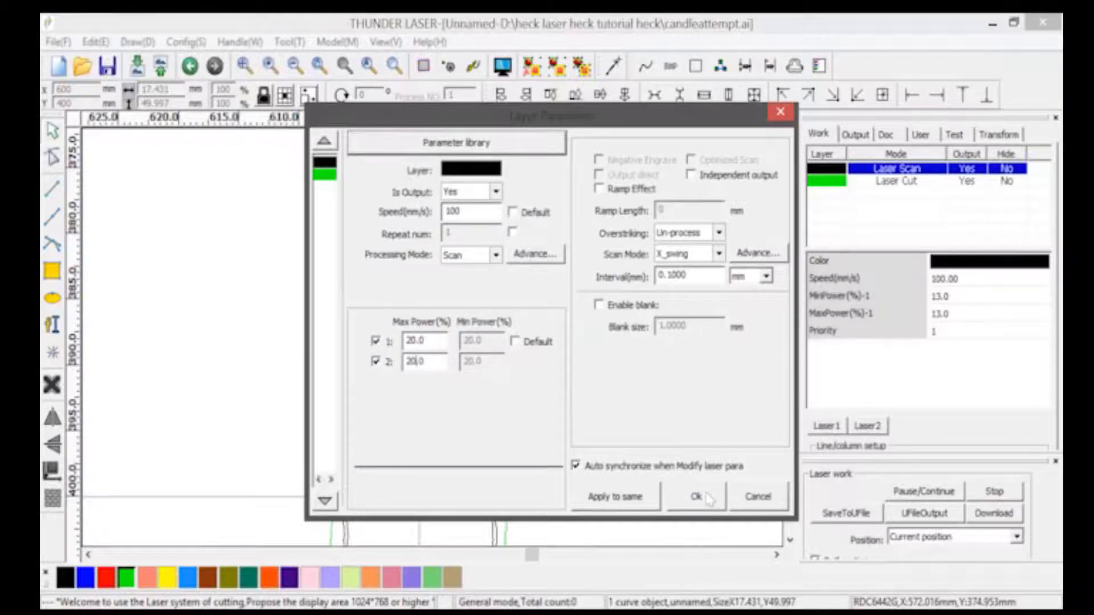
pyautogui.click(697, 497)
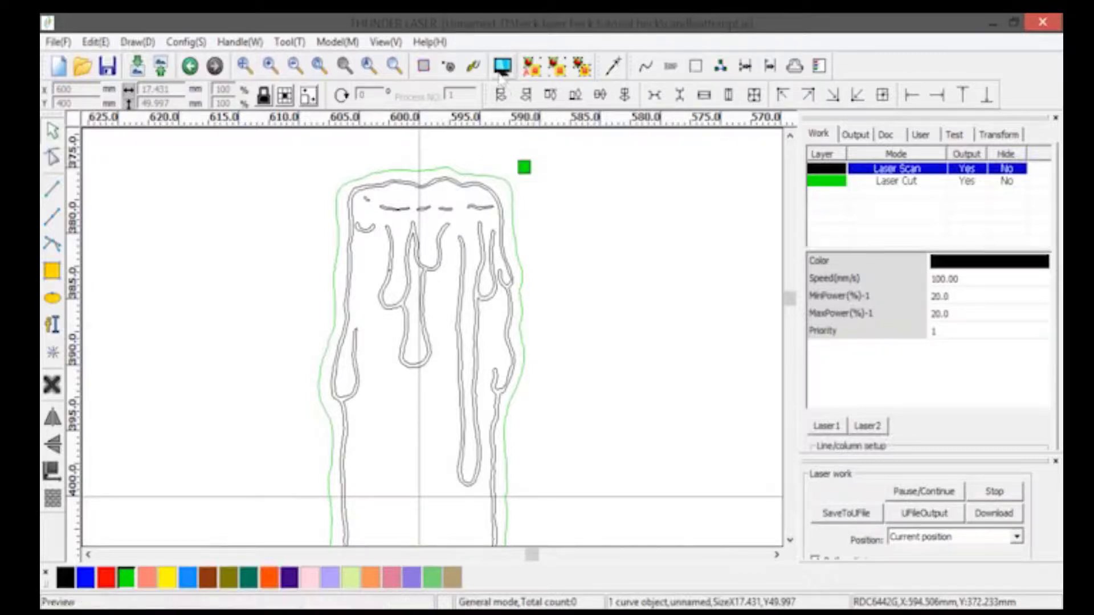
pyautogui.moveTo(501, 66)
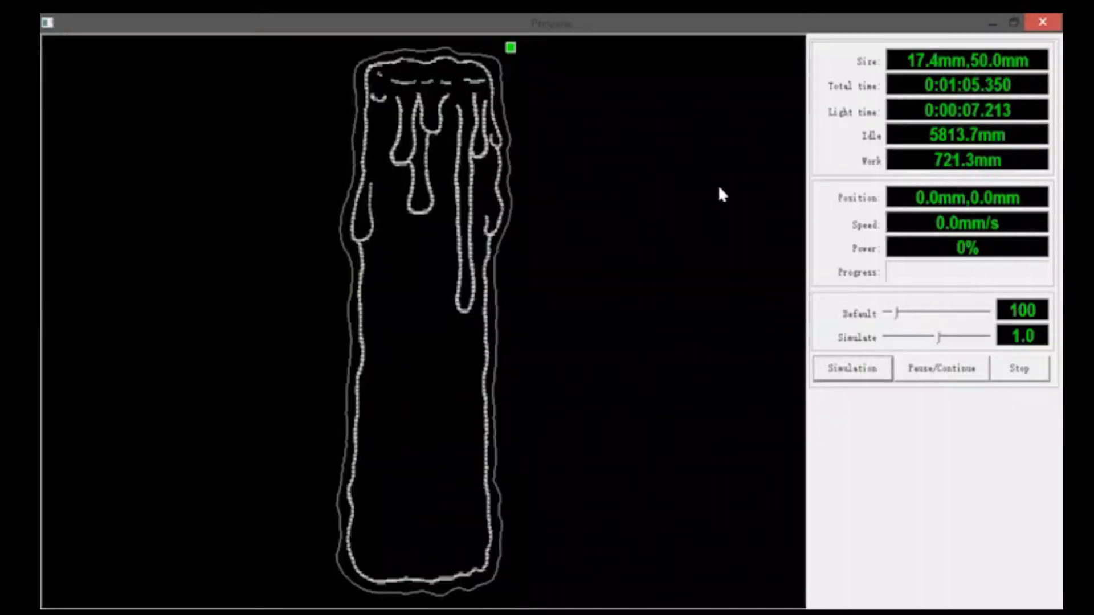
pyautogui.moveTo(763, 352)
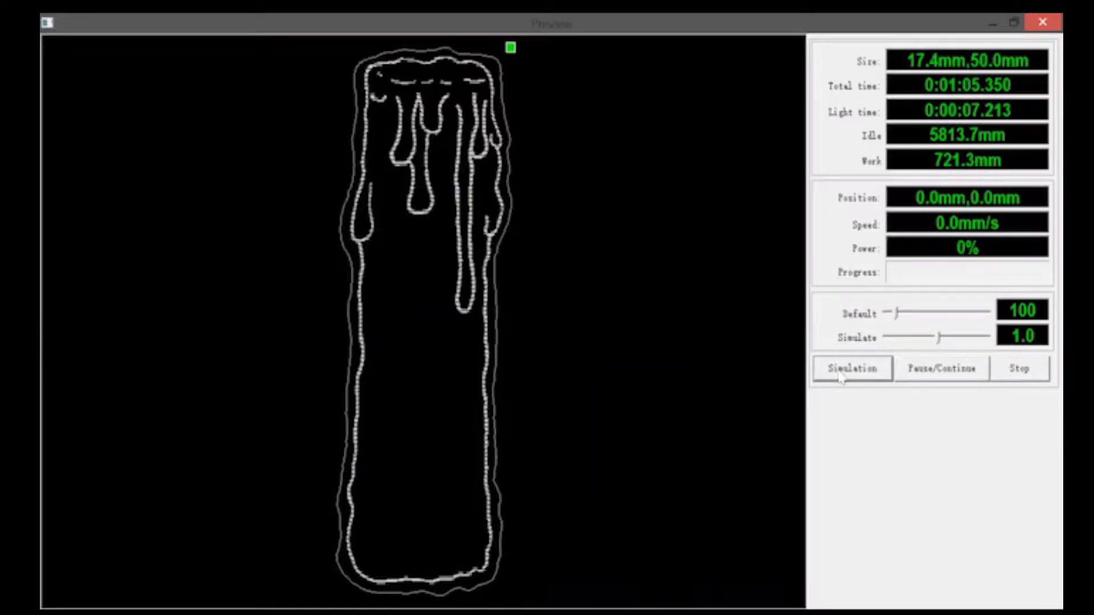
# - Run the preview simulation of the candle-drip job, then return to the design
pyautogui.click(852, 368)
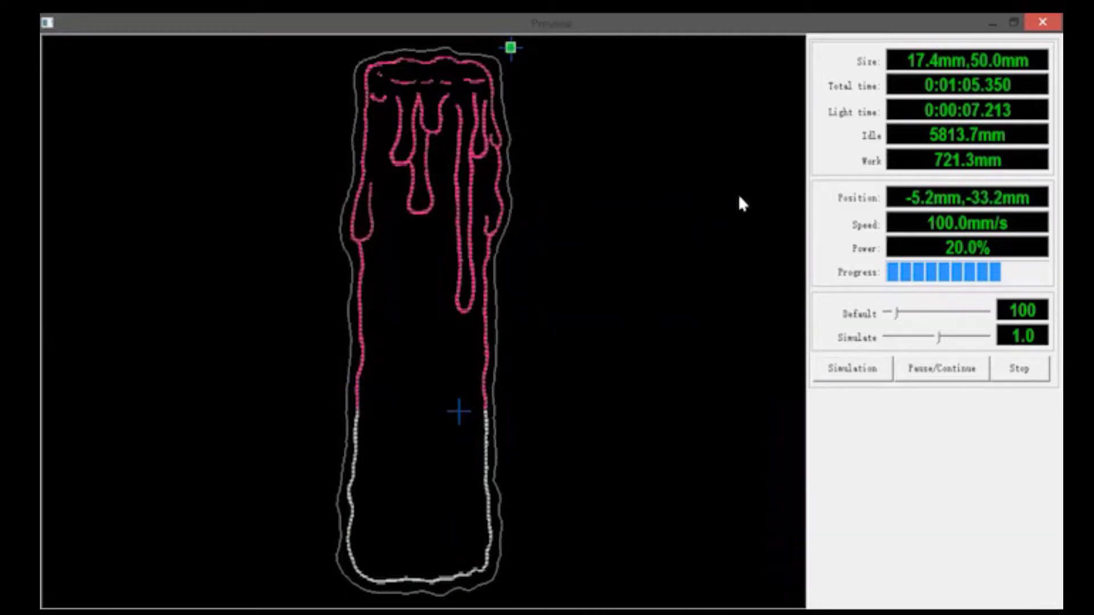
pyautogui.click(1018, 369)
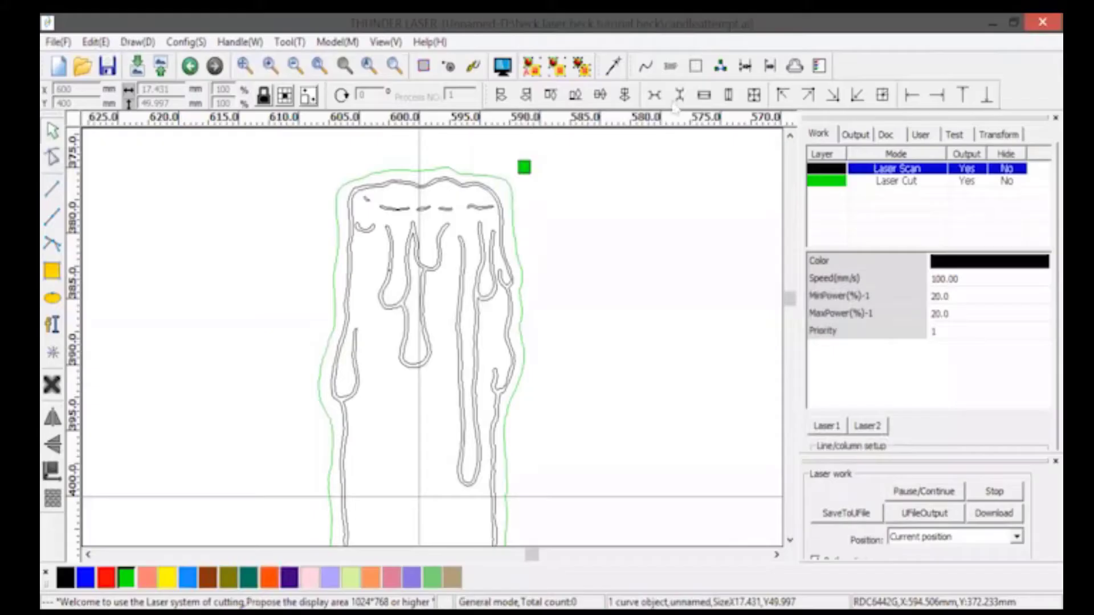
pyautogui.moveTo(588, 332)
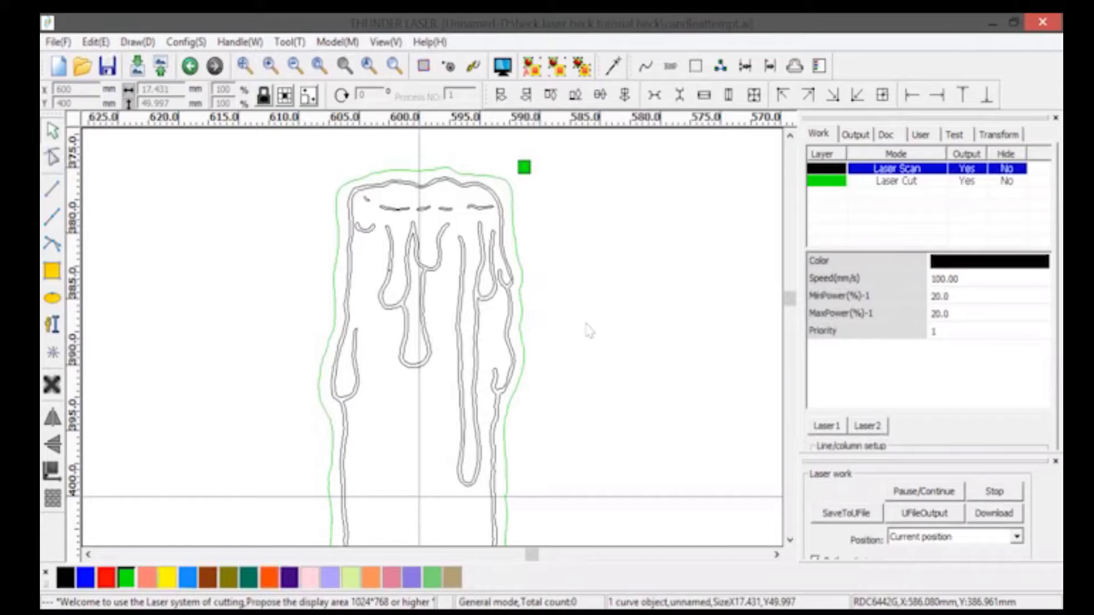
pyautogui.moveTo(849, 507)
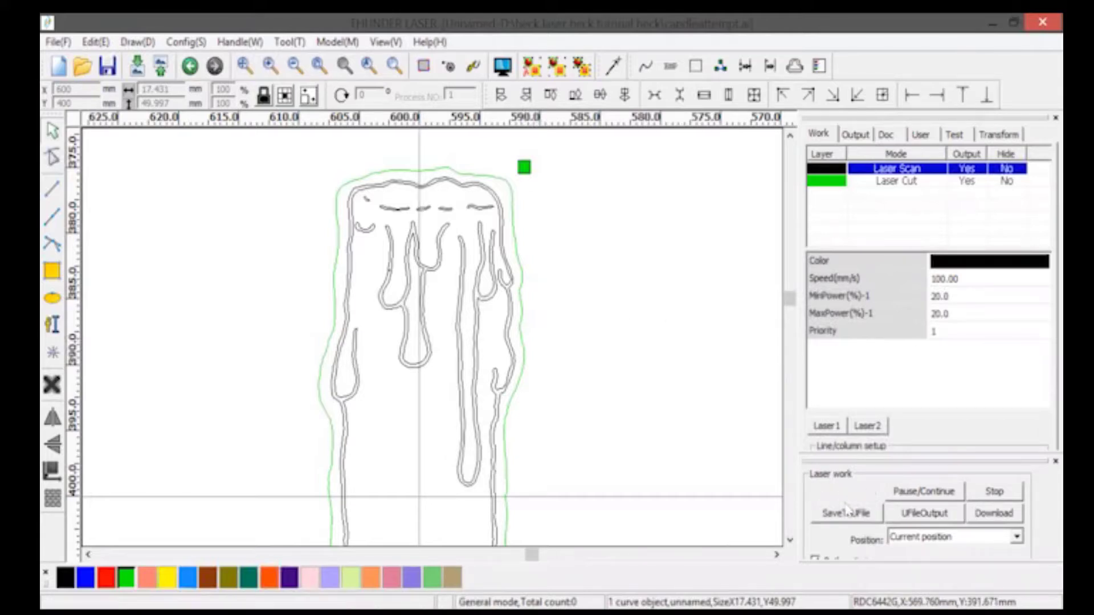
pyautogui.moveTo(870, 510)
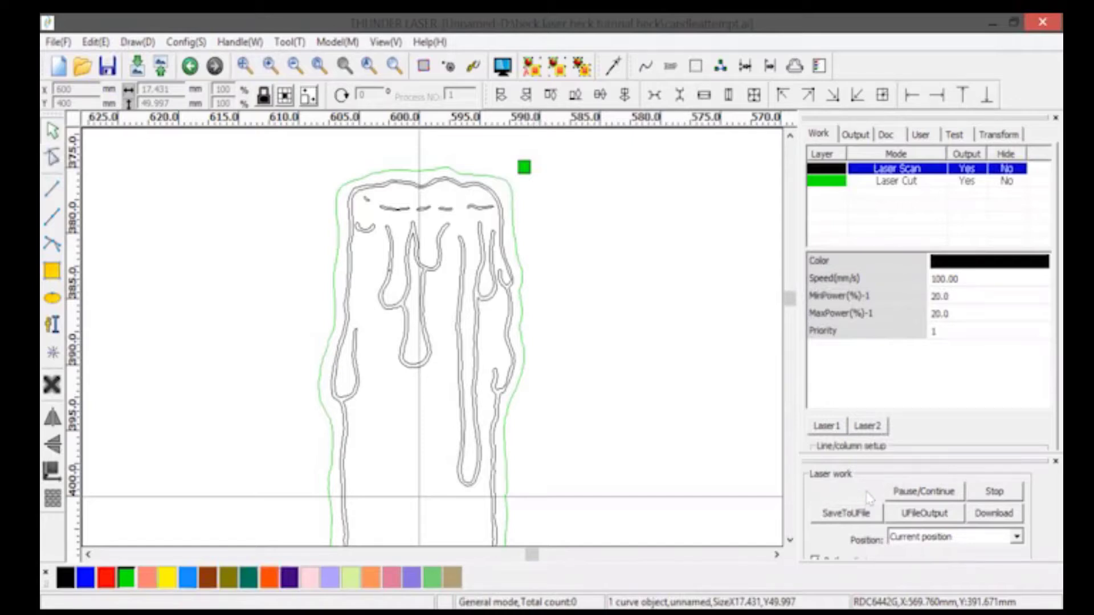
pyautogui.moveTo(821, 510)
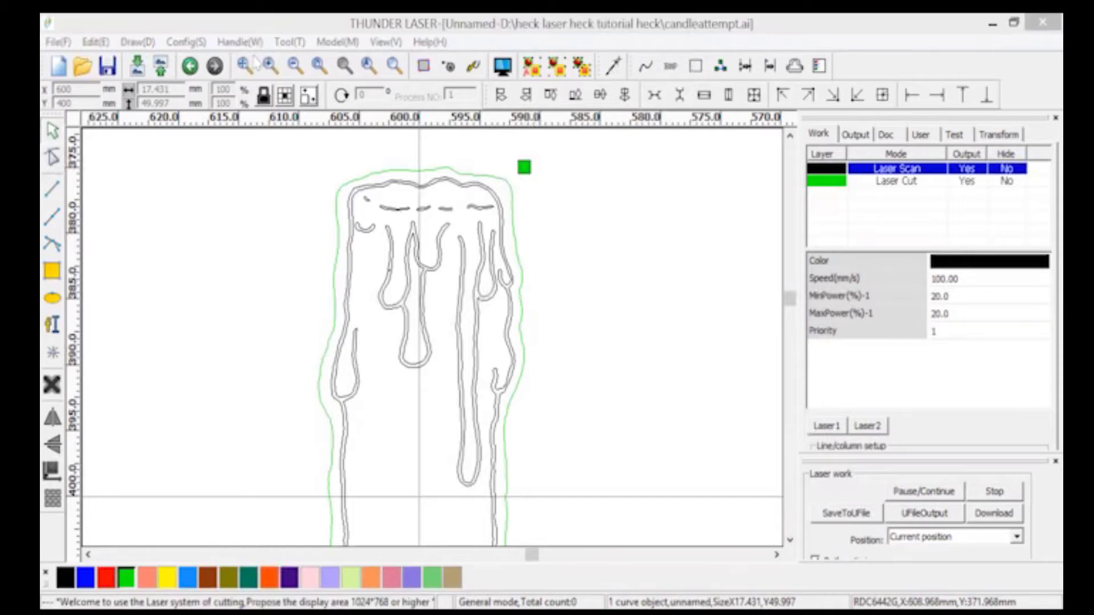
pyautogui.moveTo(661, 315)
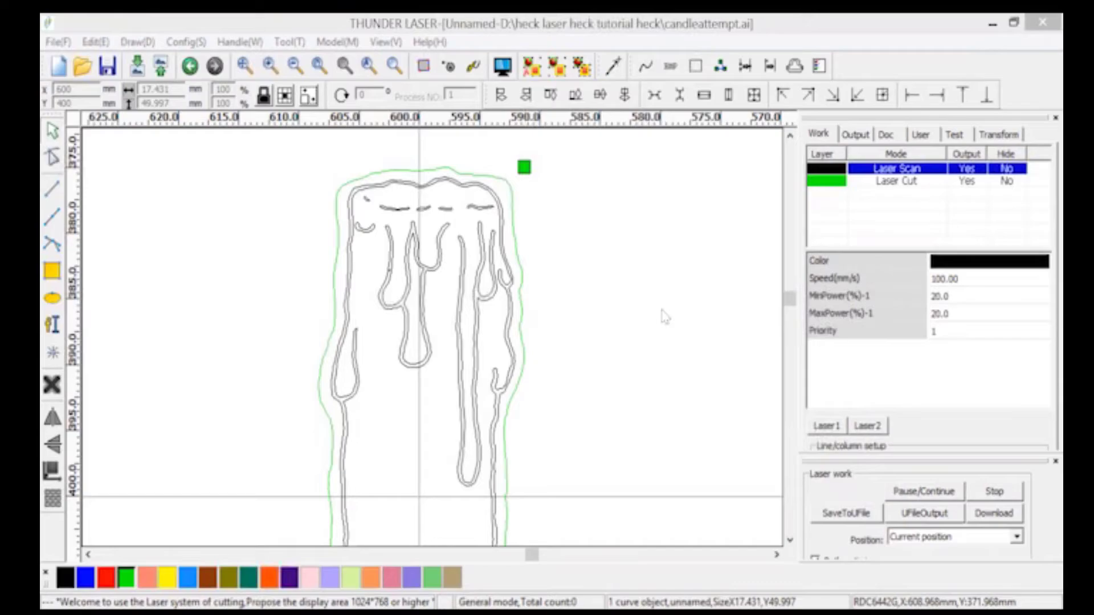